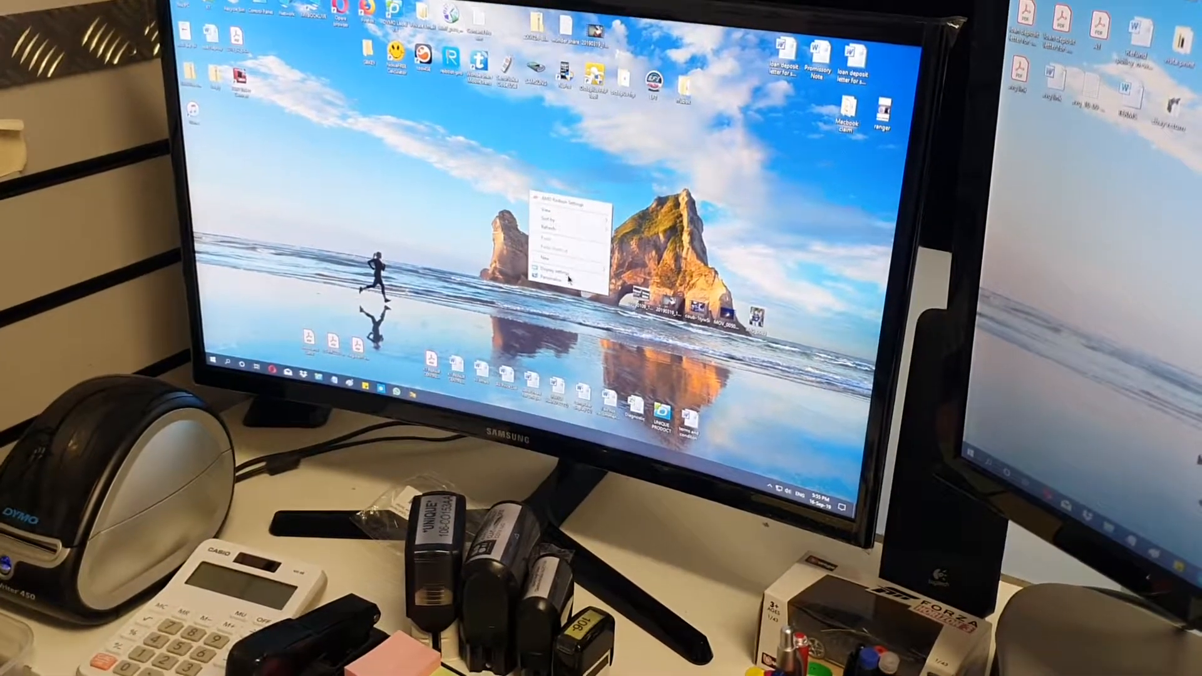
# Open Display settings from the desktop and scroll to the Multiple displays section.
pyautogui.click(544, 268)
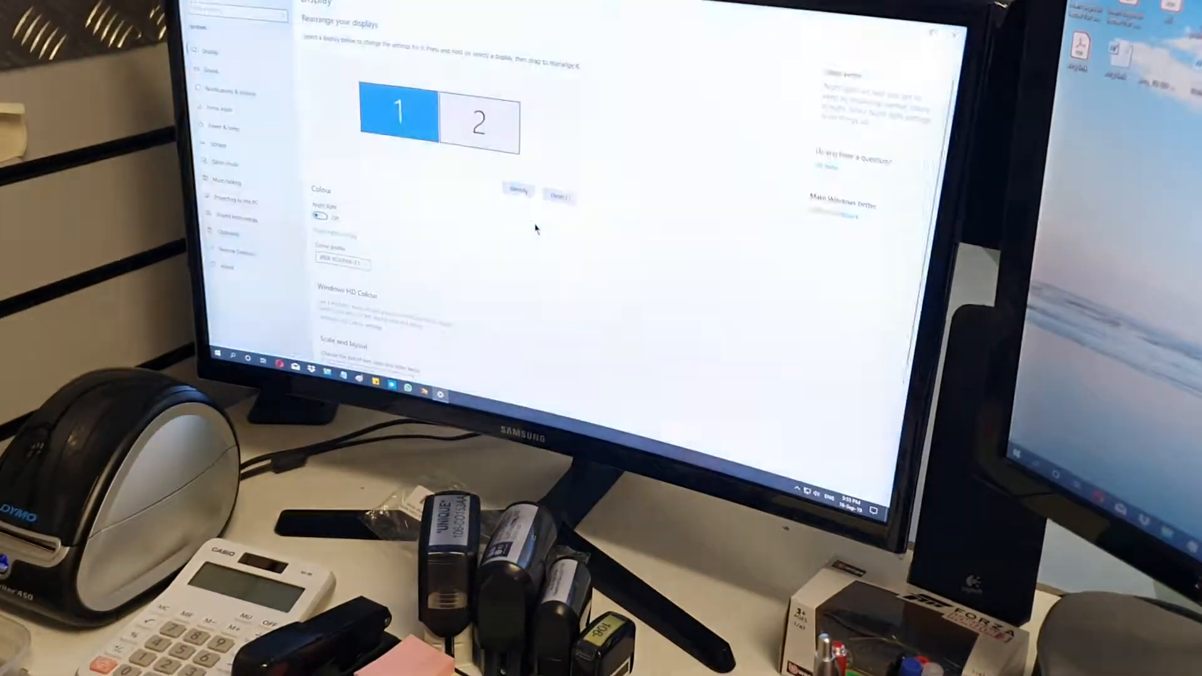
pyautogui.scroll(-3)
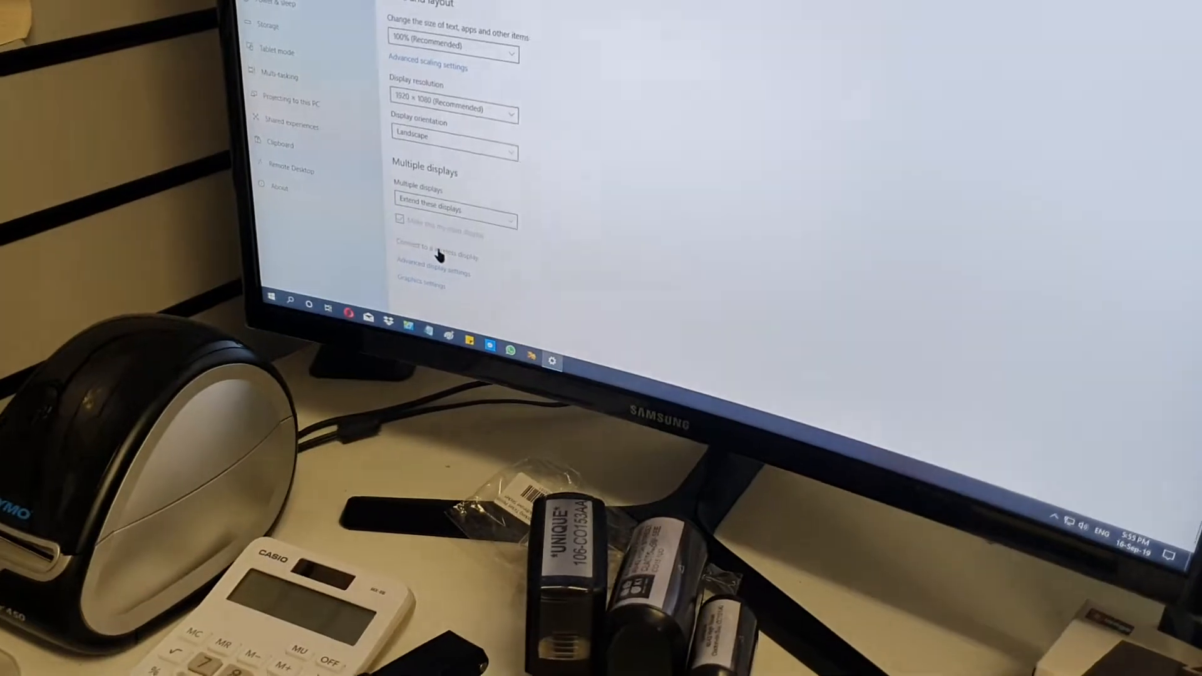
# Start searching for wireless displays from the Multiple displays section.
pyautogui.click(435, 246)
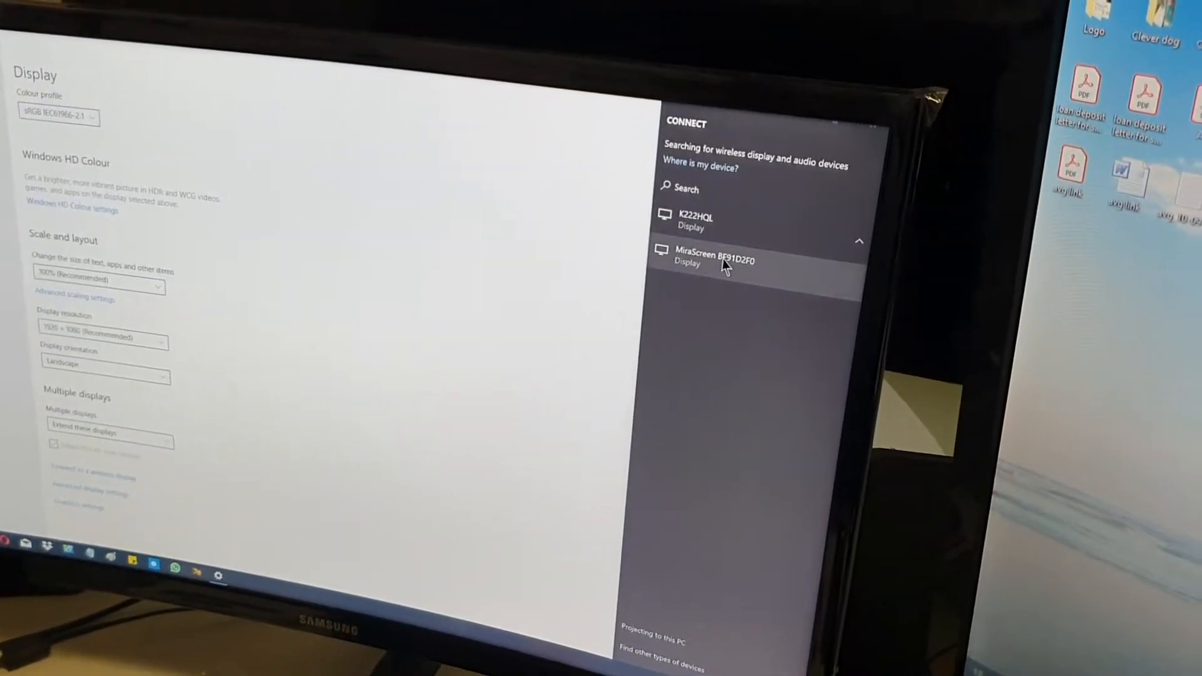
# Connect to MiraScreen BF91D2F0 until it shows Connected - Extend.
pyautogui.click(713, 259)
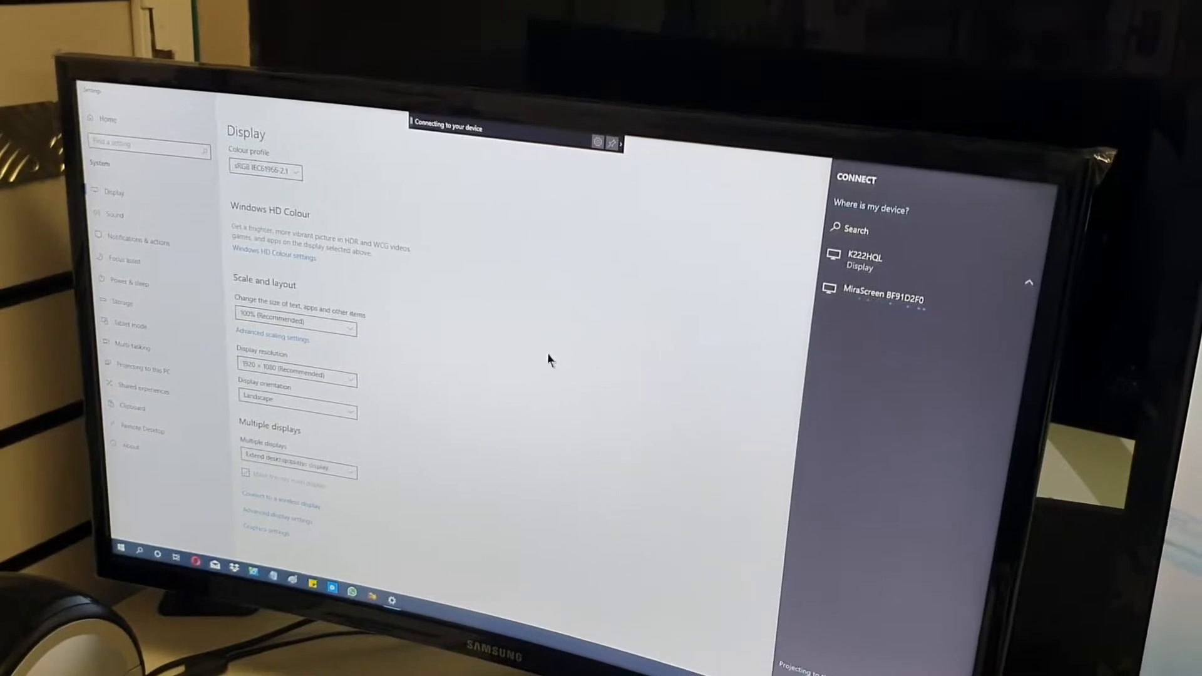
pyautogui.click(886, 298)
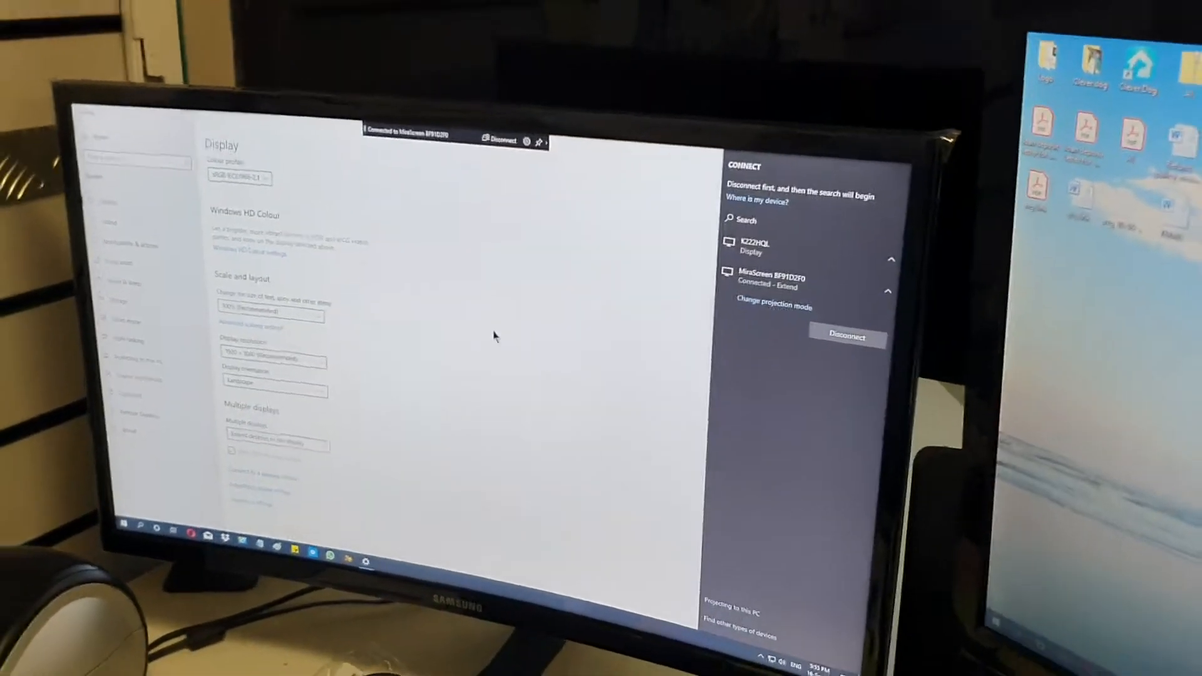